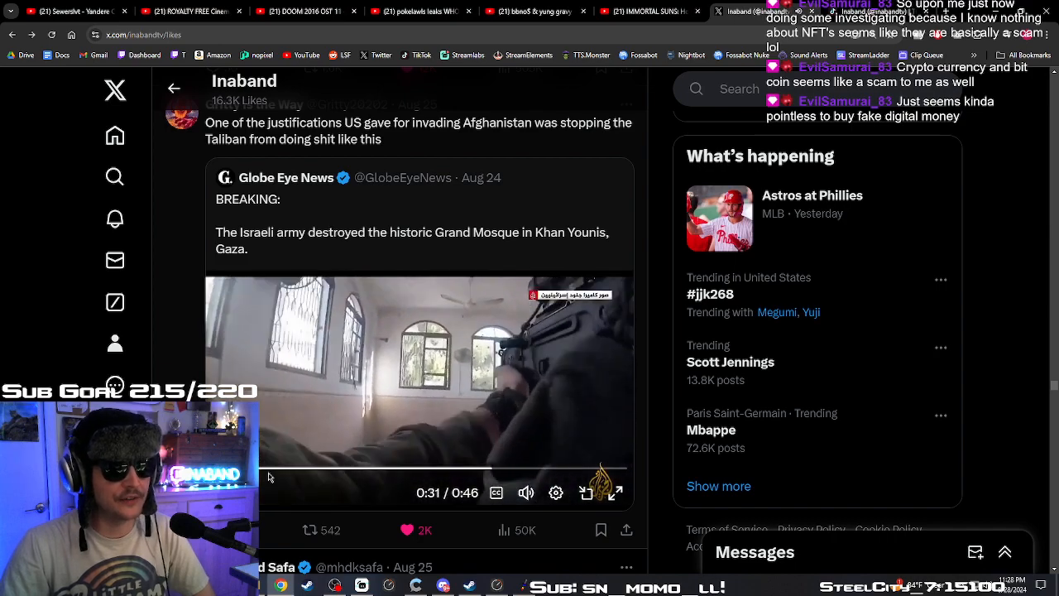
pyautogui.scroll(3)
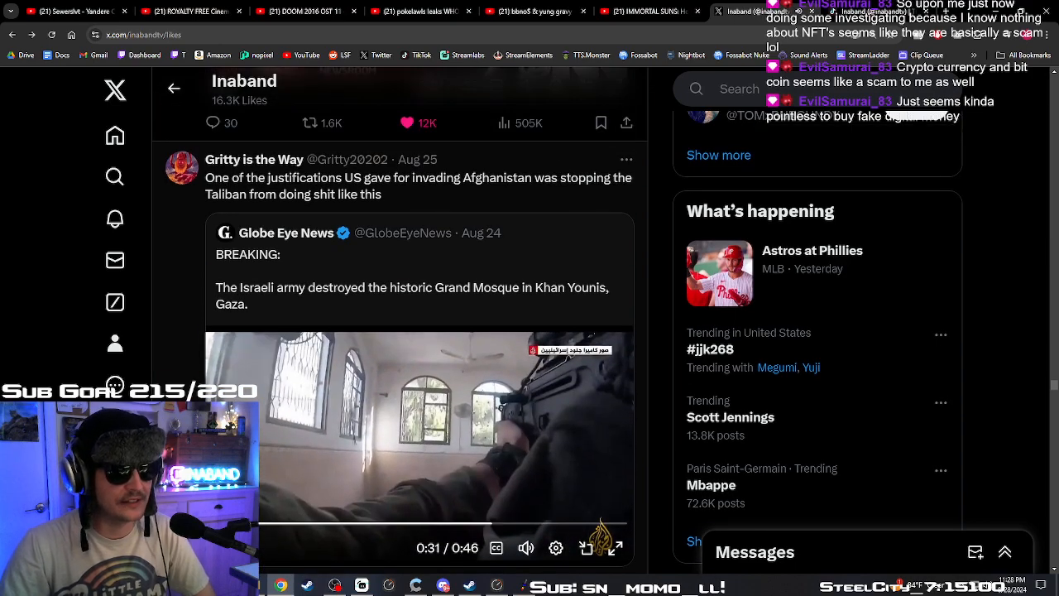